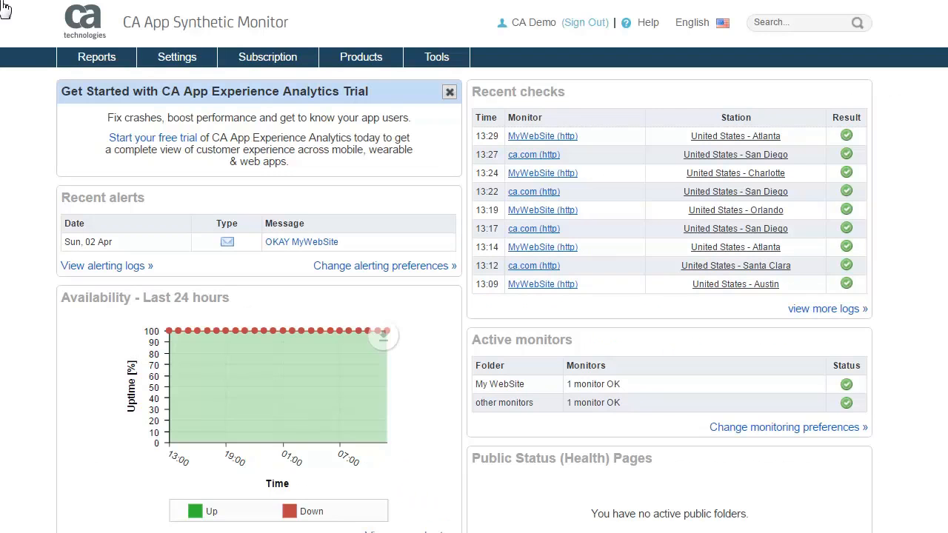
- Go to the Monitors overview listing the My WebSite folder and ca.com monitors
click(177, 56)
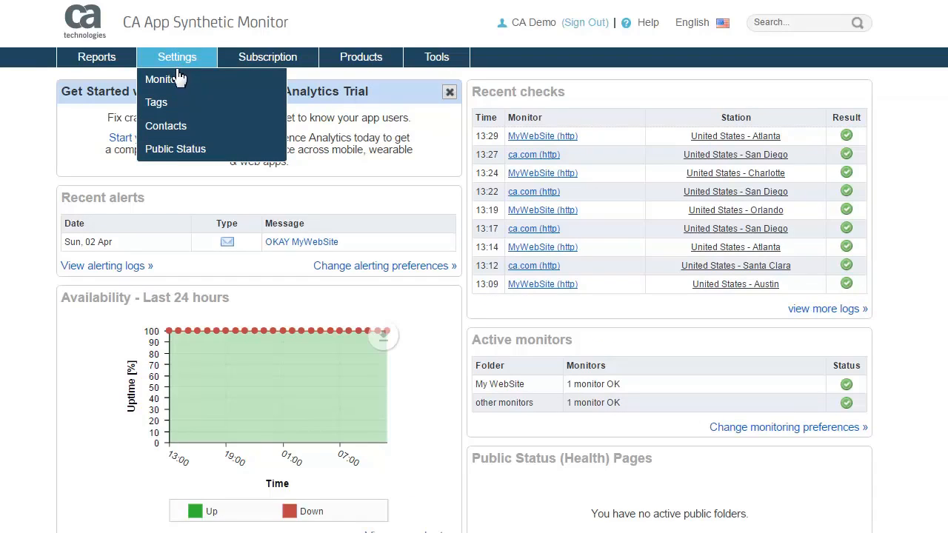
click(161, 80)
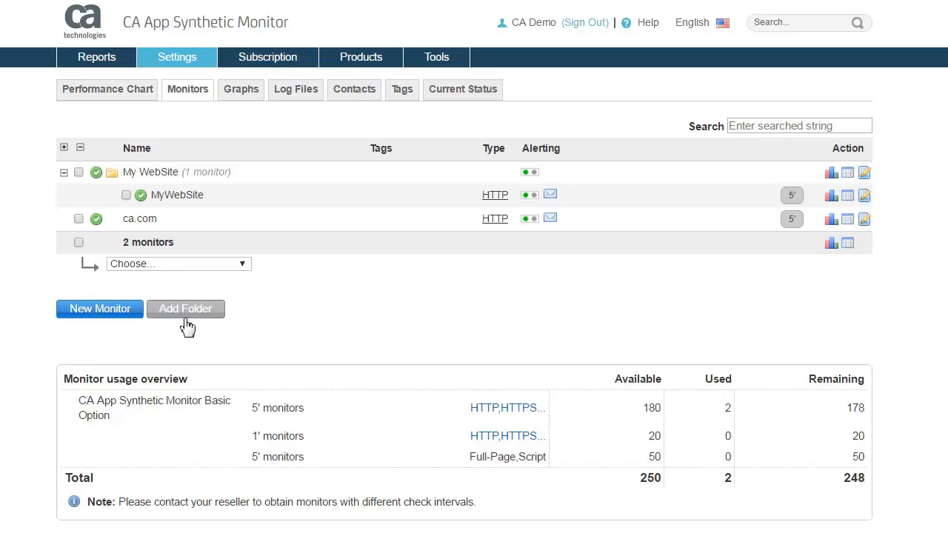
mouse_move(361, 56)
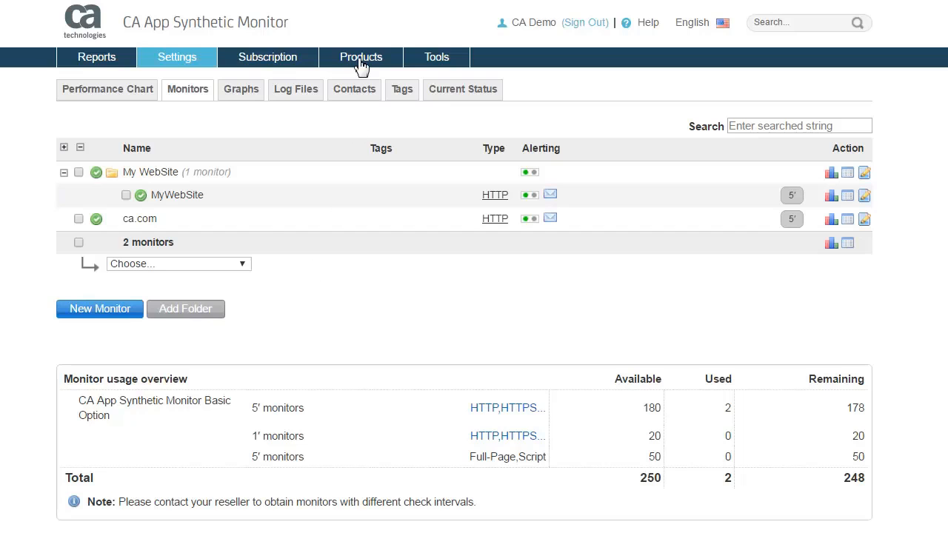
- View the Public Status Page product information from the Products menu
click(361, 56)
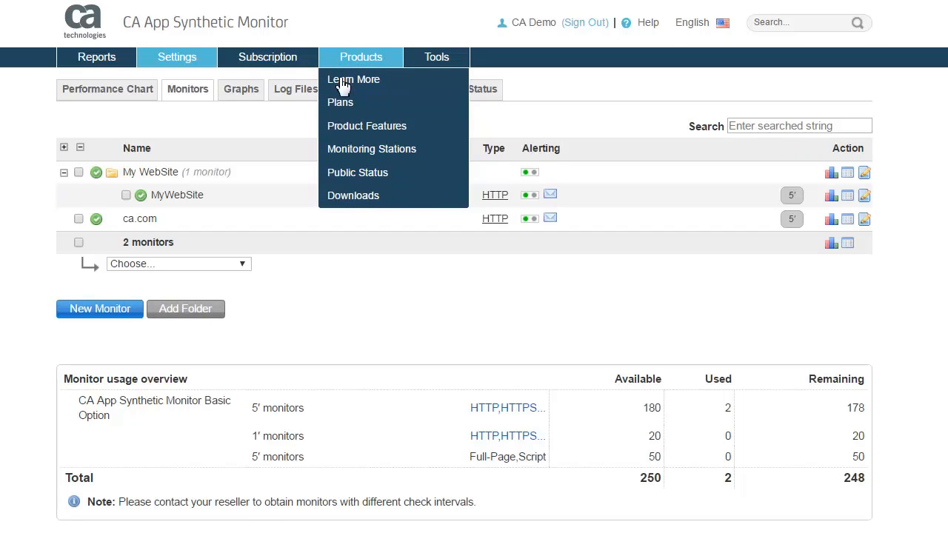
click(358, 172)
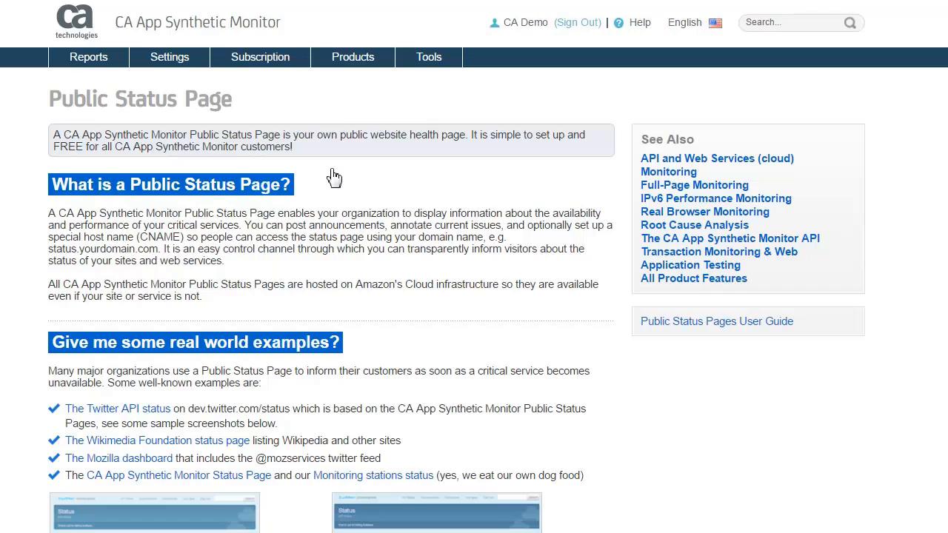
- Go to the Public Status settings console showing an empty Public folders area
click(169, 56)
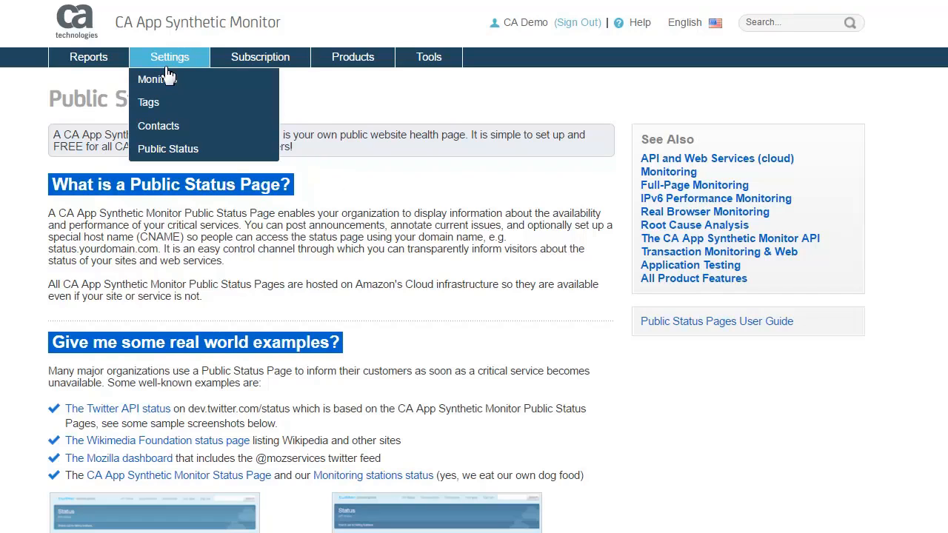
mouse_move(158, 126)
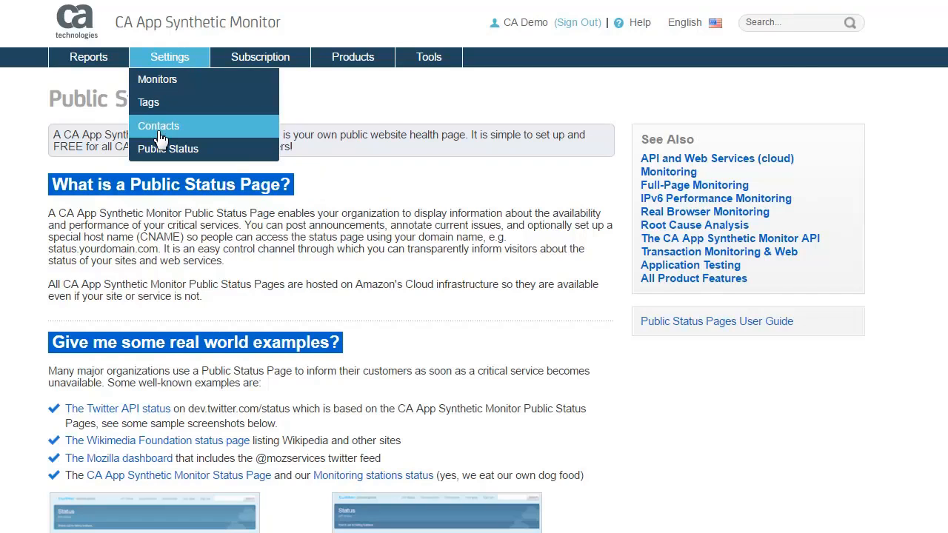
mouse_move(160, 148)
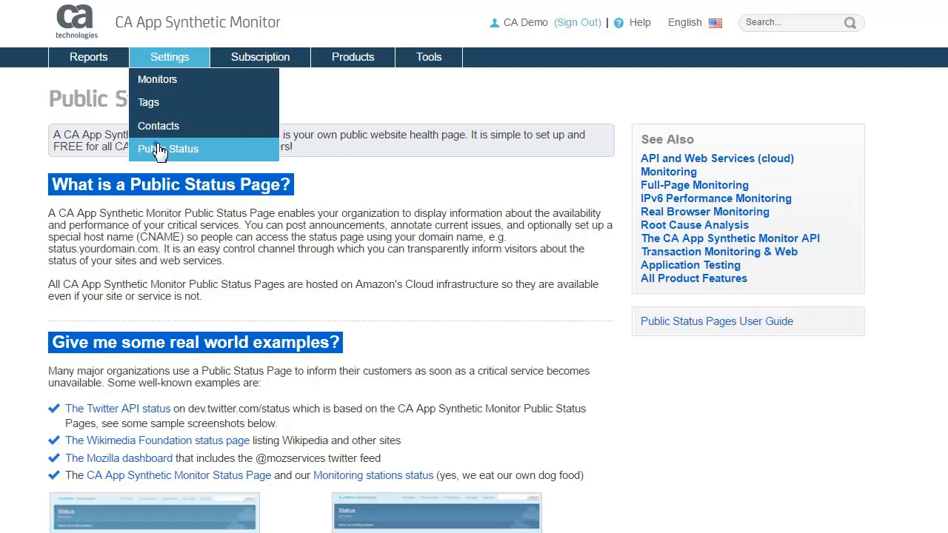
click(169, 148)
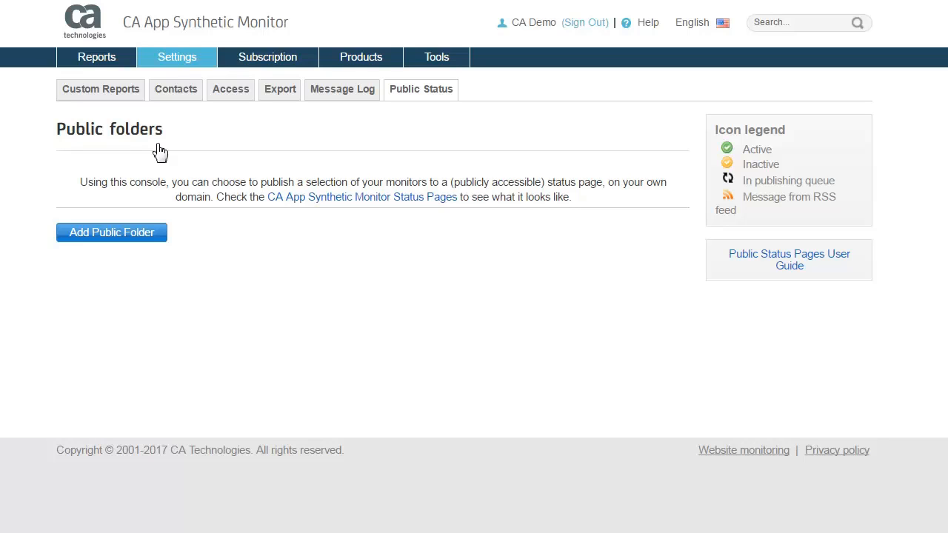
- Start a new public folder for My WebSite and reveal its additional display settings
click(111, 231)
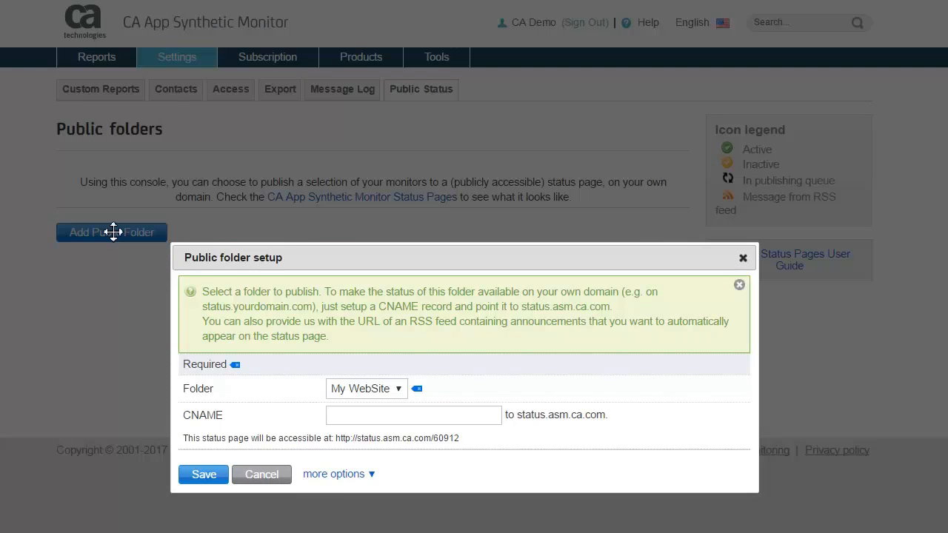
mouse_move(238, 242)
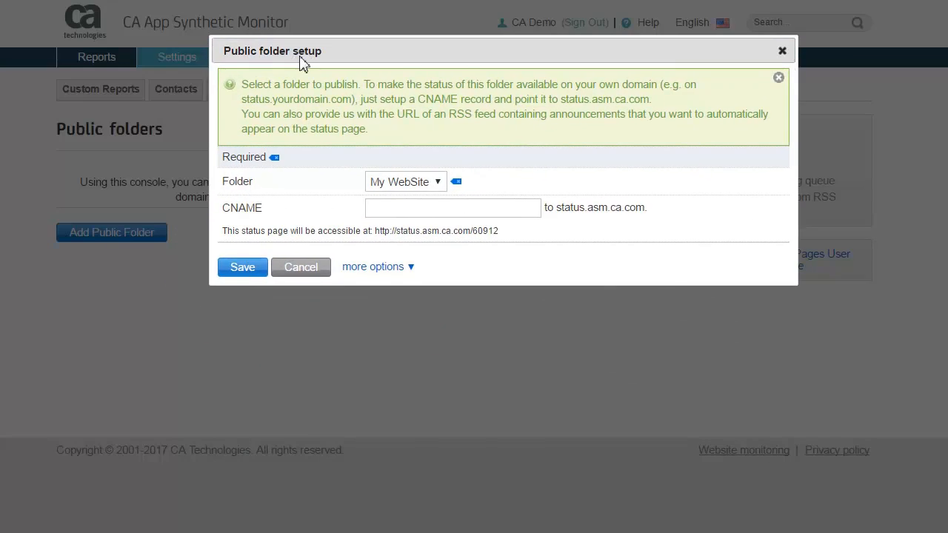
mouse_move(394, 124)
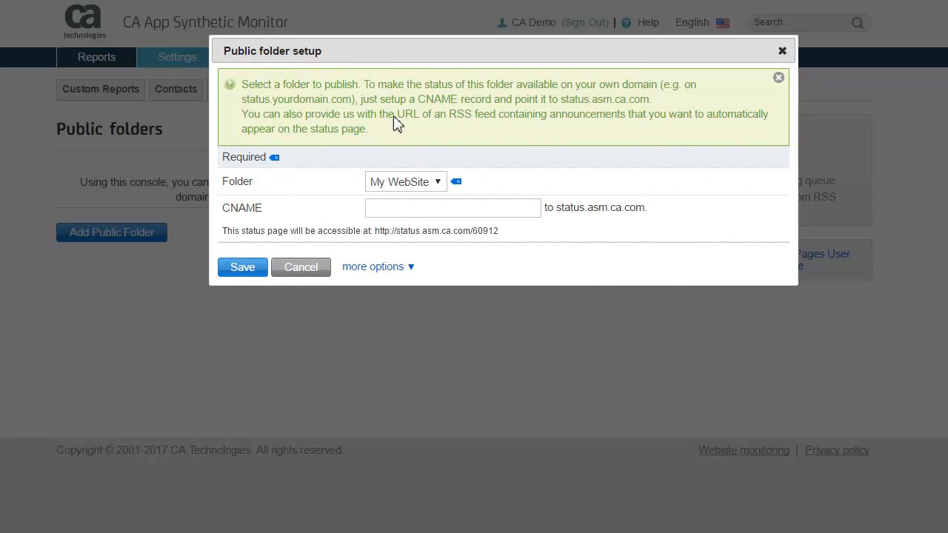
click(406, 180)
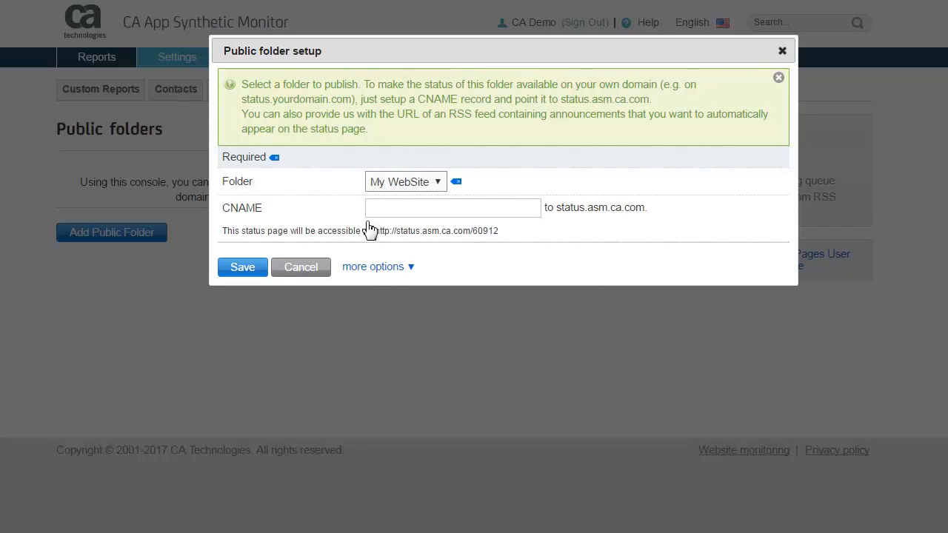
click(373, 267)
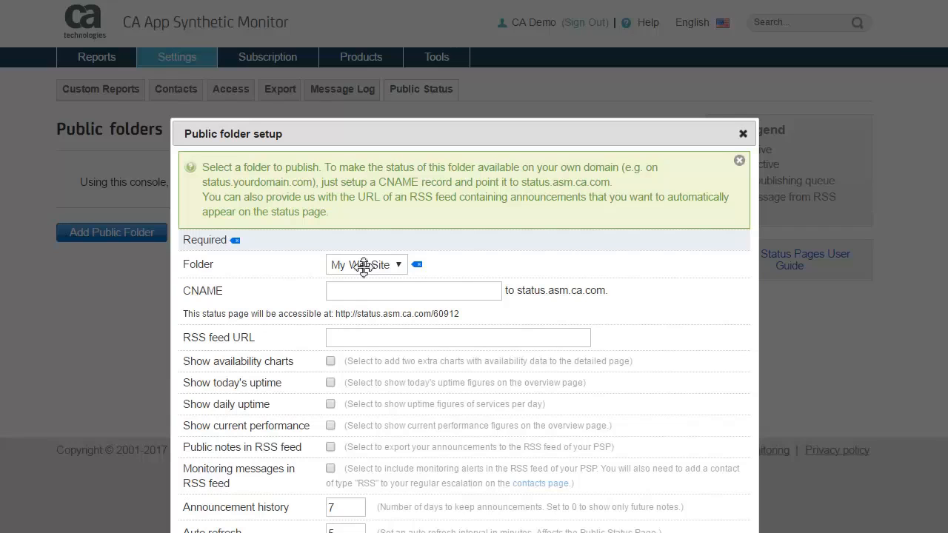
mouse_move(346, 136)
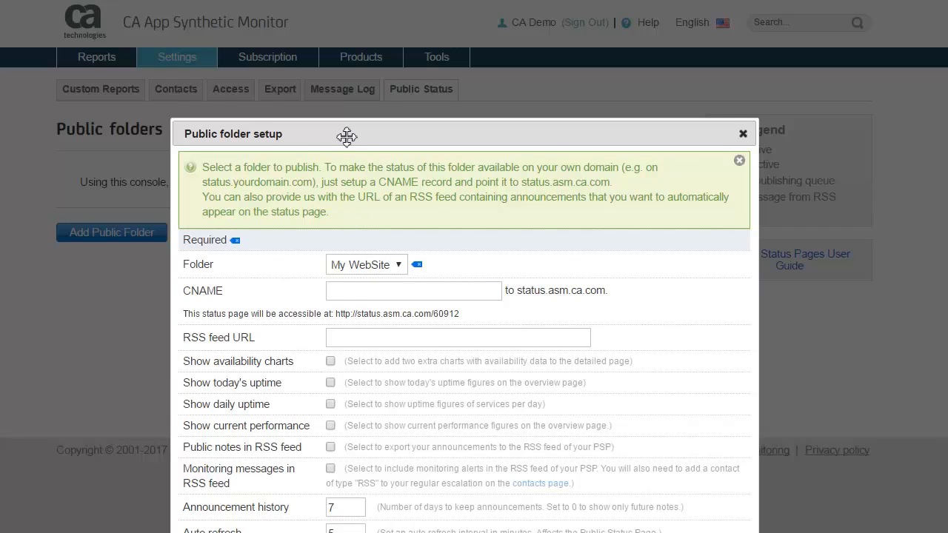
- Enable today's and daily uptime, then save to publish My WebSite as a public folder
drag(346, 136, 355, 29)
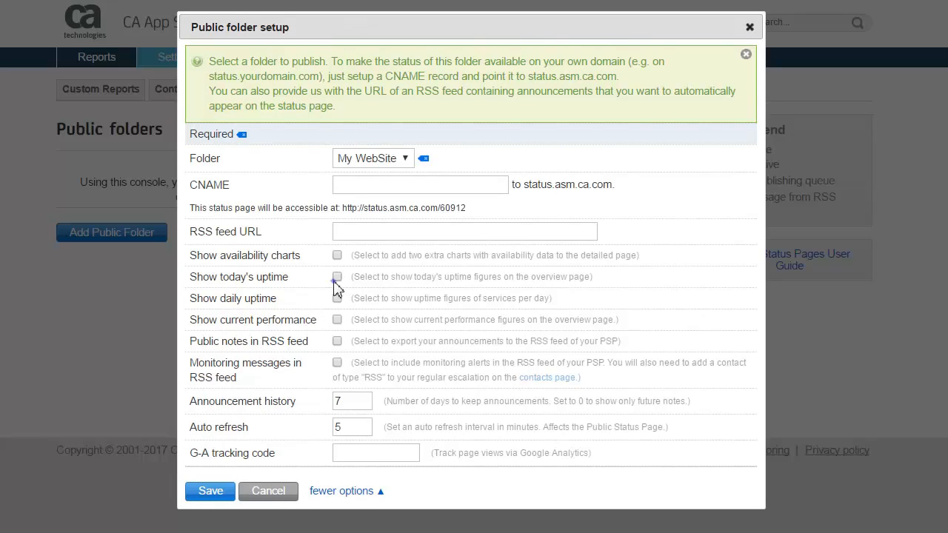
click(338, 277)
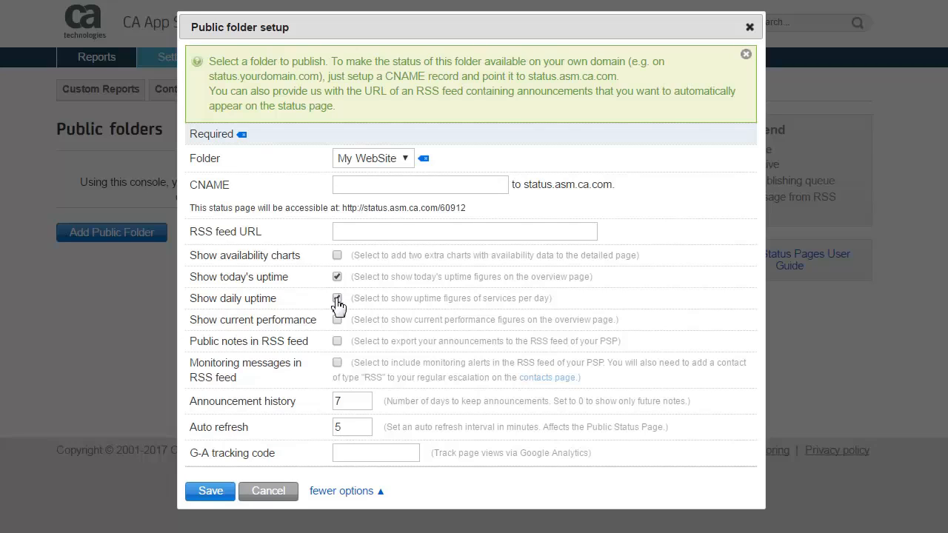
click(337, 298)
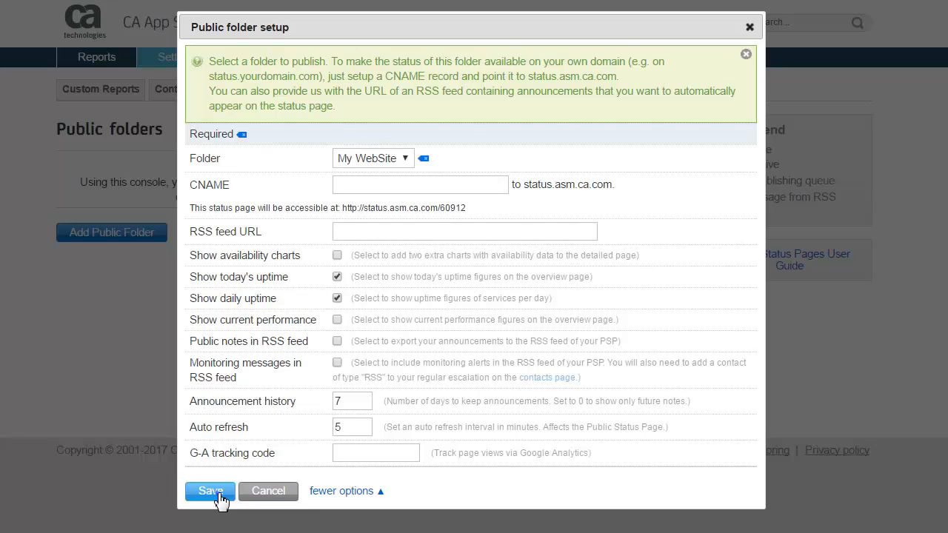
click(210, 490)
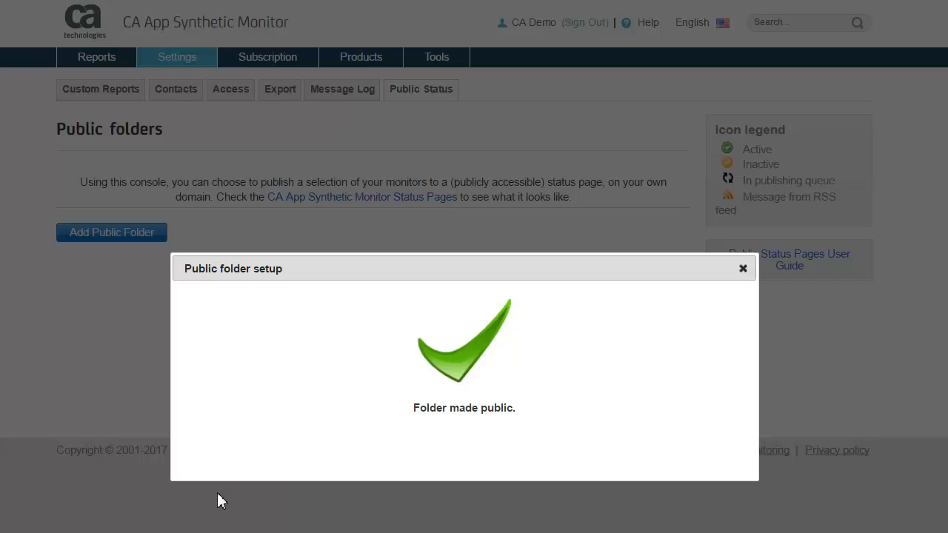
mouse_move(570, 459)
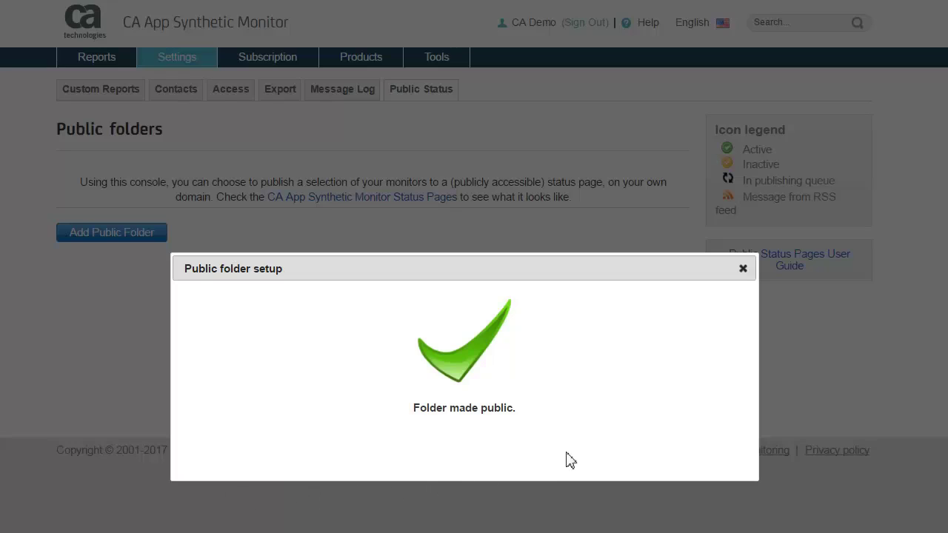
click(744, 268)
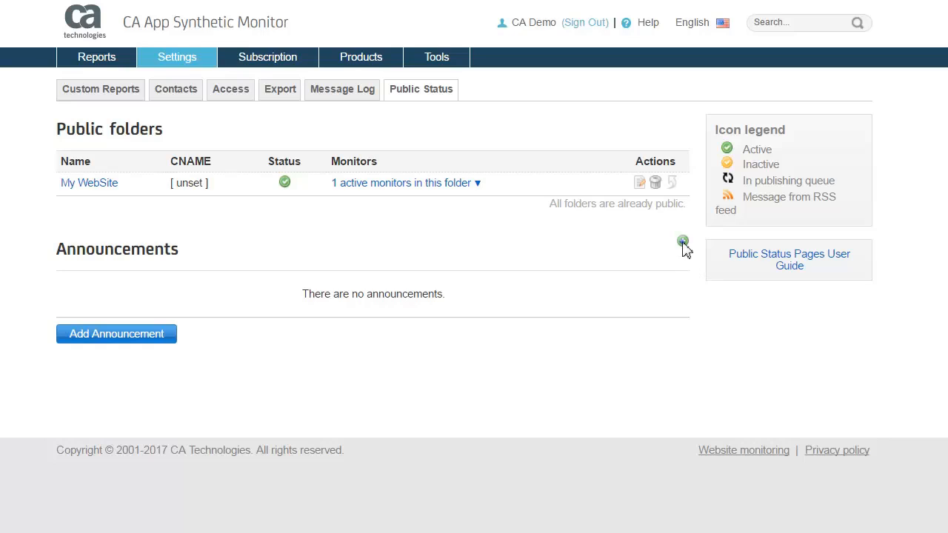
- Add and save the announcement 'Website currently in maintenance.' for My WebSite
click(681, 240)
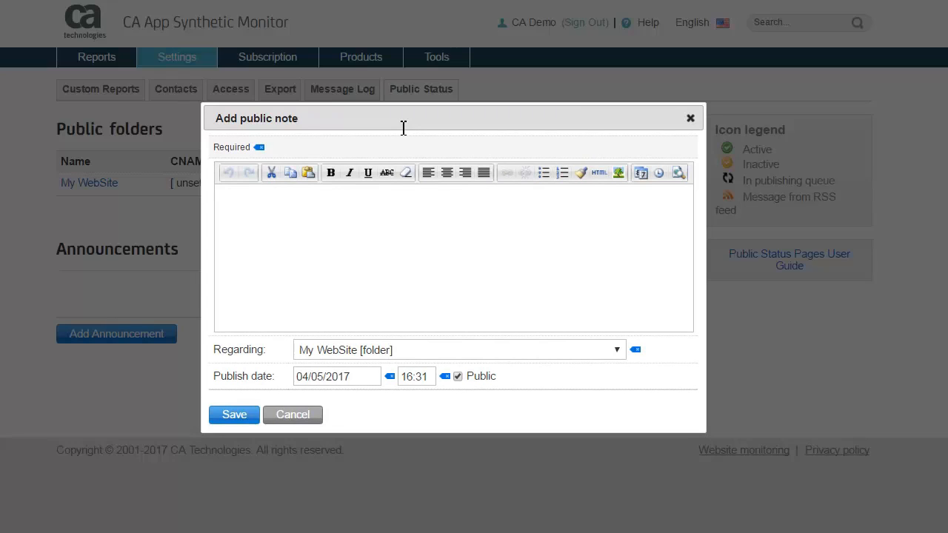
mouse_move(332, 237)
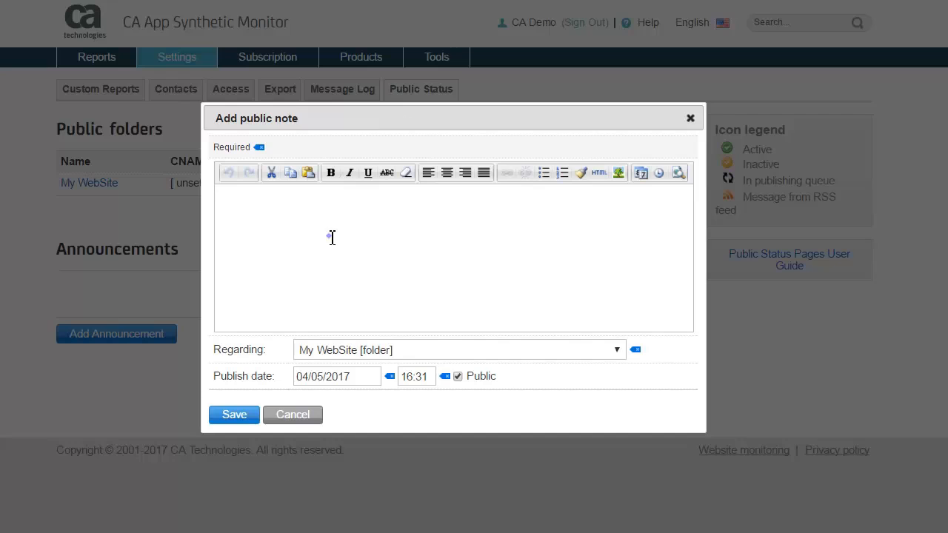
text(Website curr)
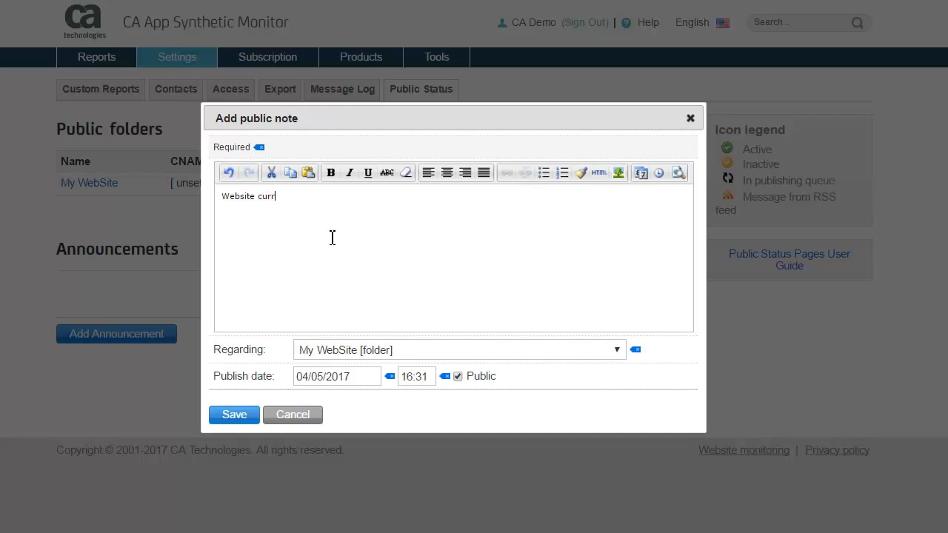
text(ently in main)
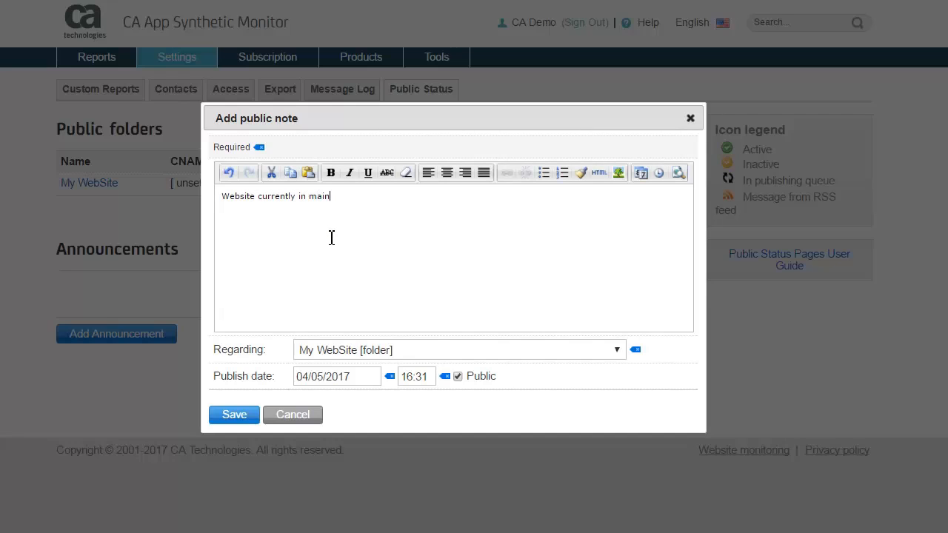
text(tenance.)
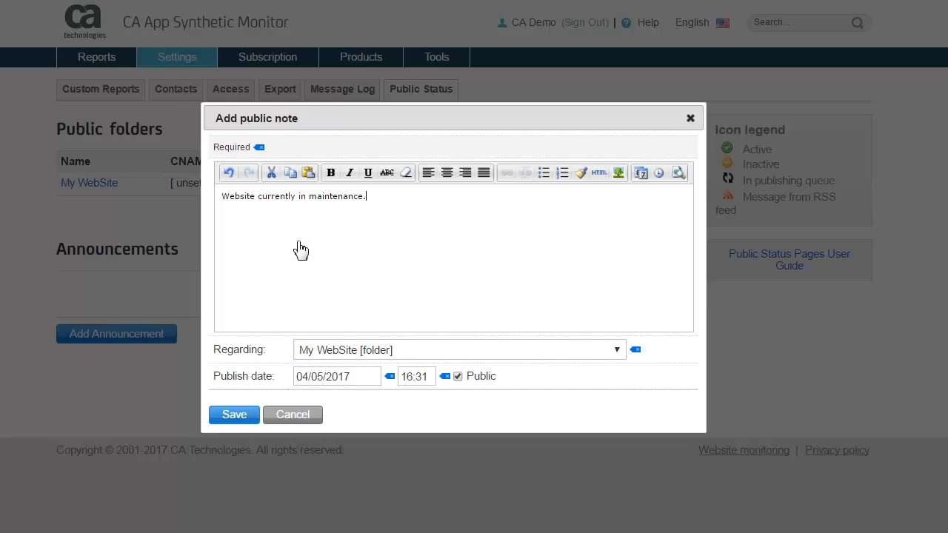
click(234, 414)
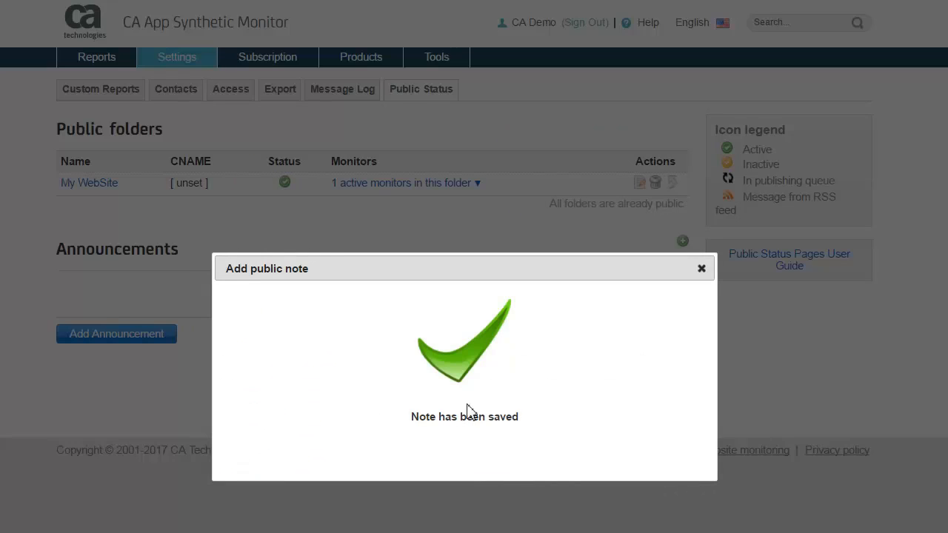
mouse_move(790, 270)
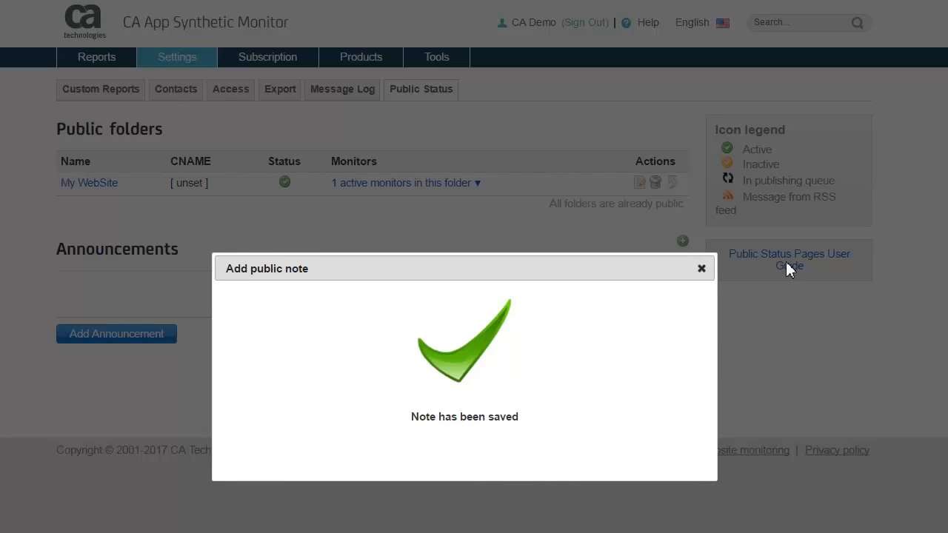
click(700, 268)
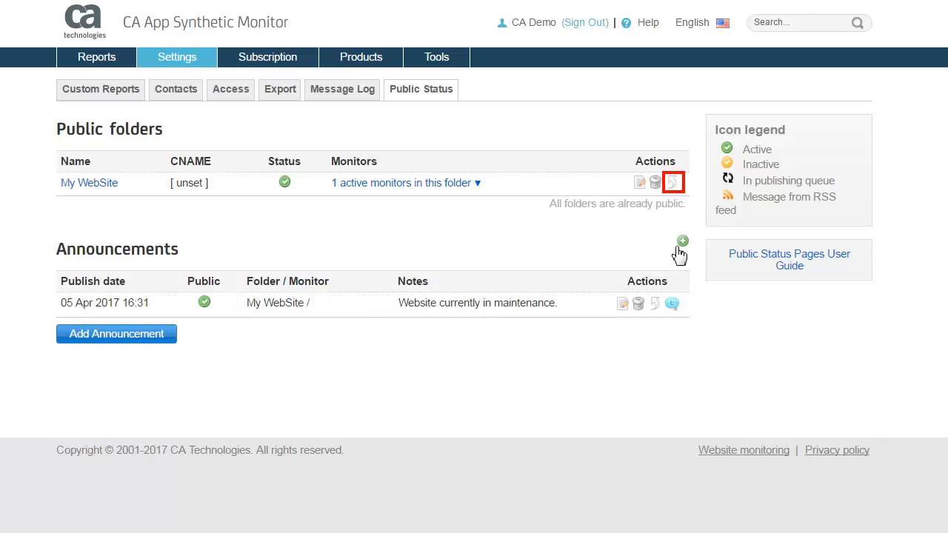
- View the My WebSite public status page showing 100.00% uptime and the announcement
click(672, 183)
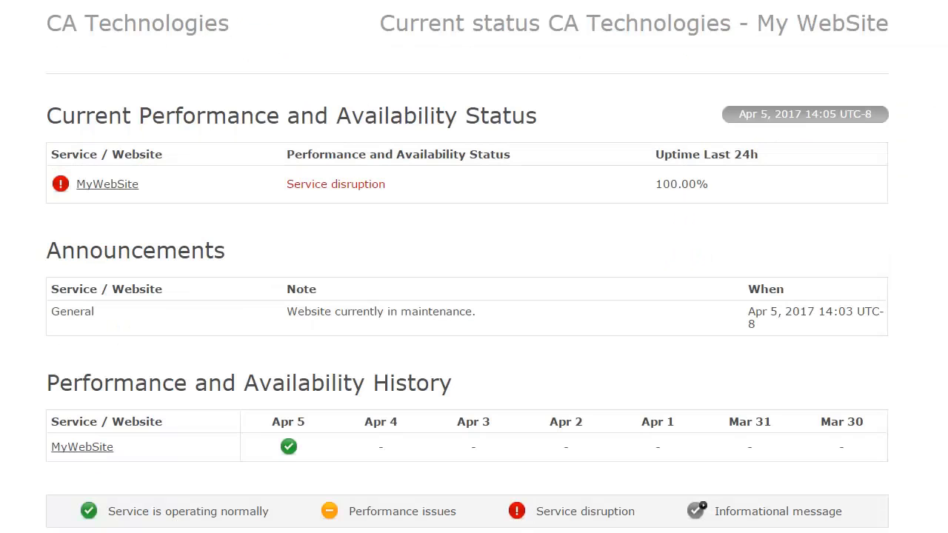